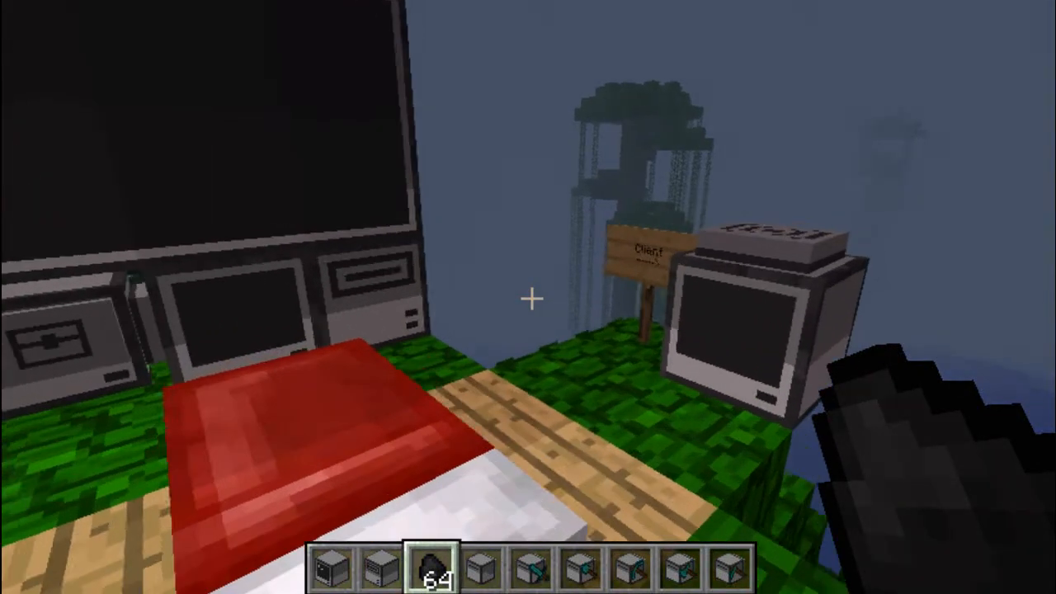
pyautogui.moveTo(528, 297)
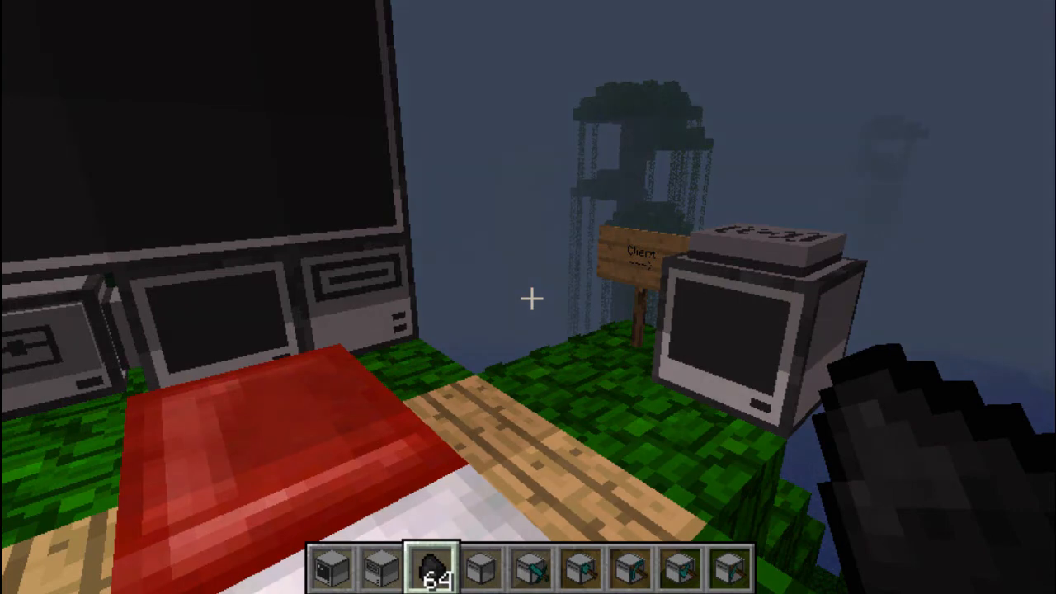
pyautogui.moveTo(528, 297)
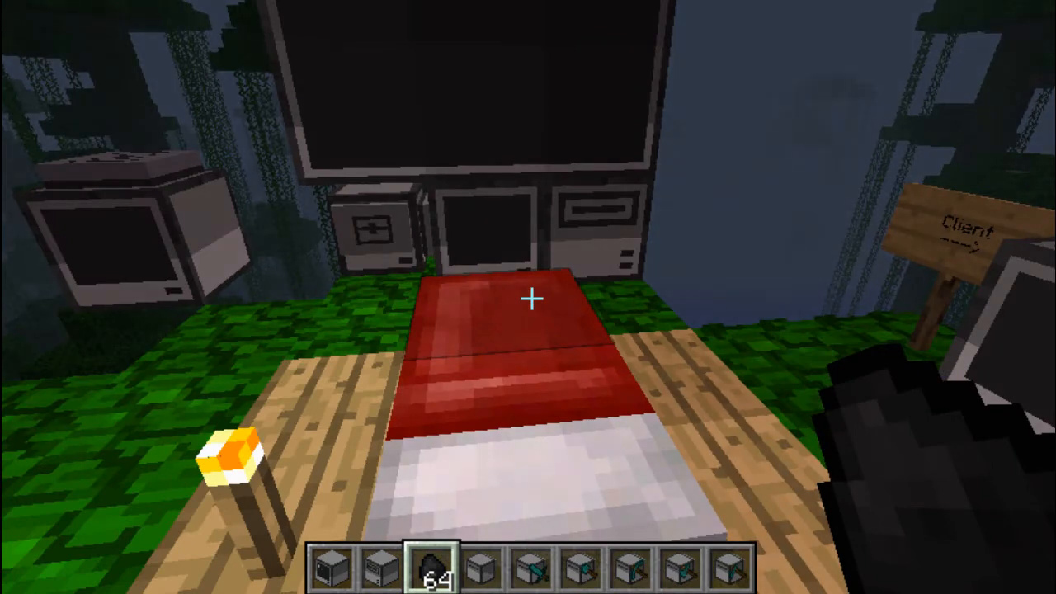
pyautogui.moveTo(528, 297)
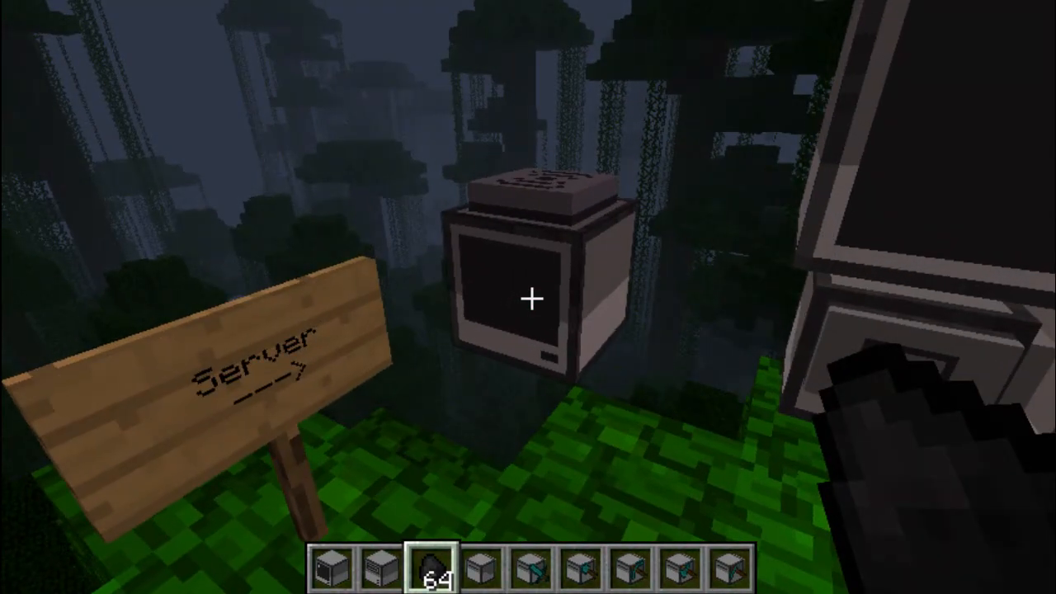
pyautogui.moveTo(528, 297)
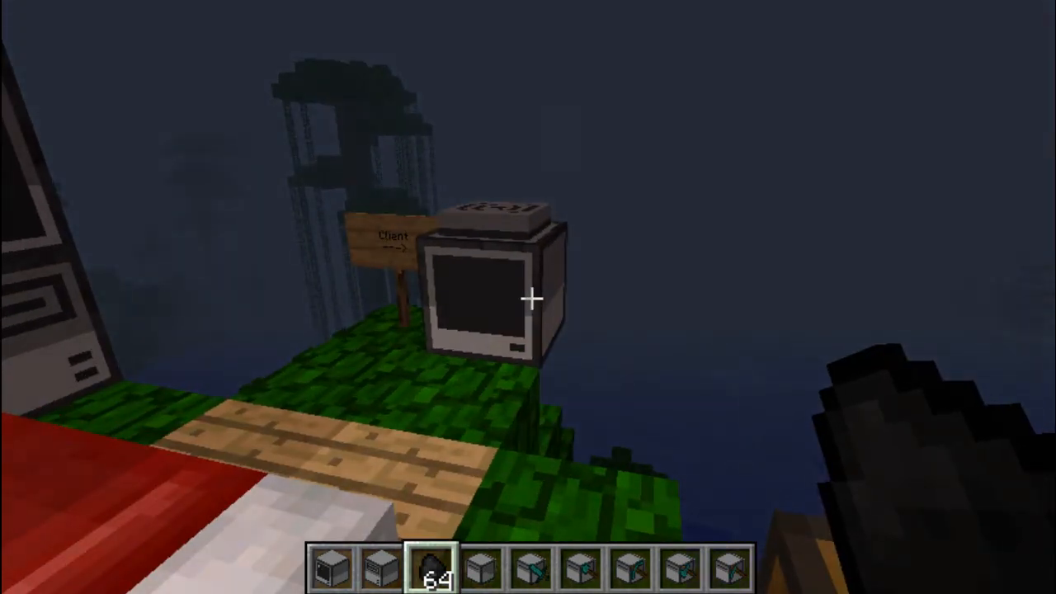
pyautogui.moveTo(528, 297)
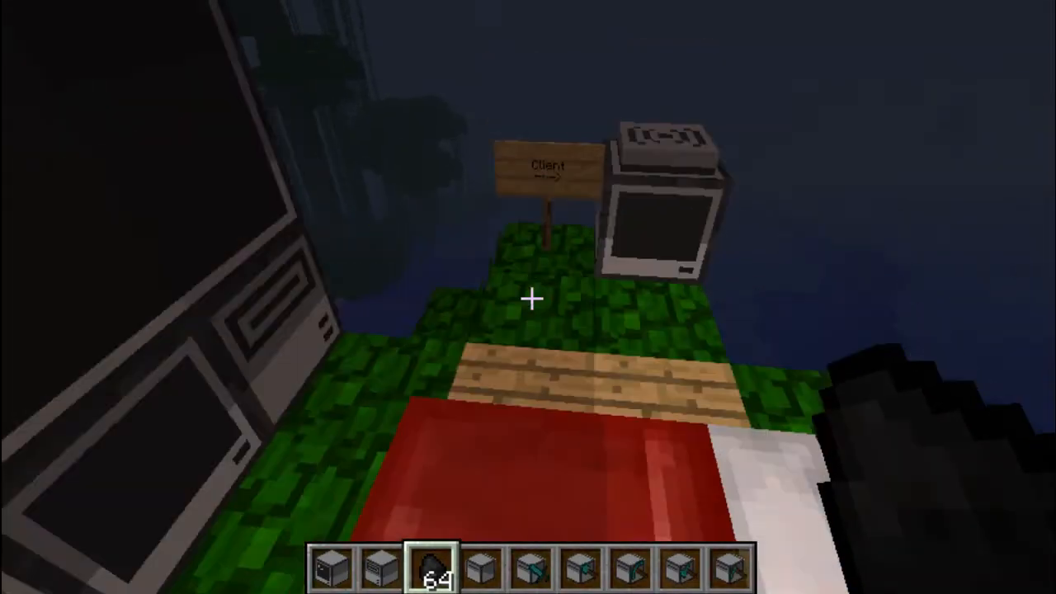
pyautogui.moveTo(528, 297)
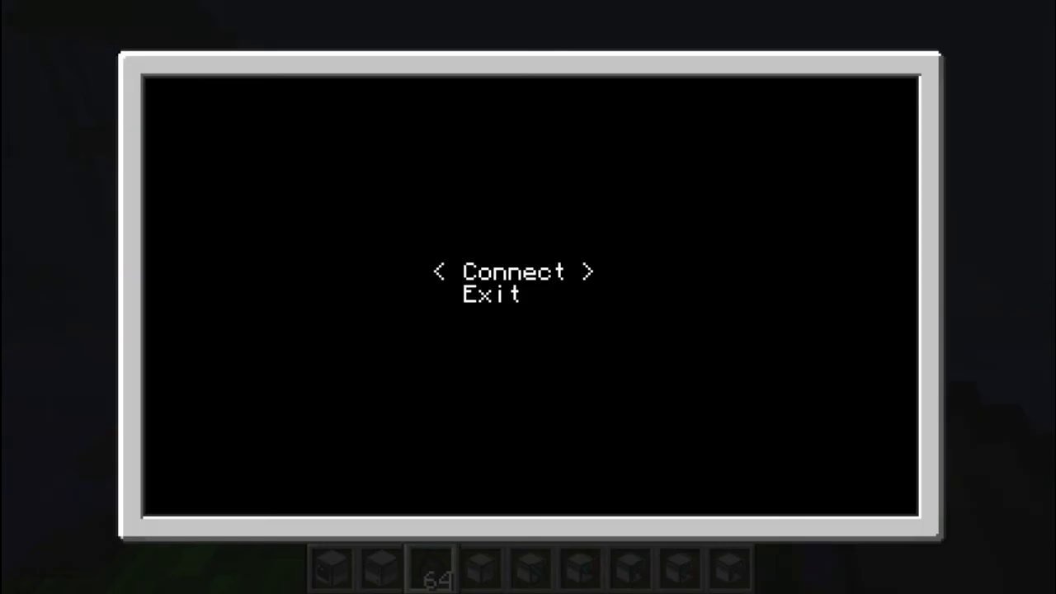
# Connect to the messaging server and log in with username Imef
pyautogui.click(514, 270)
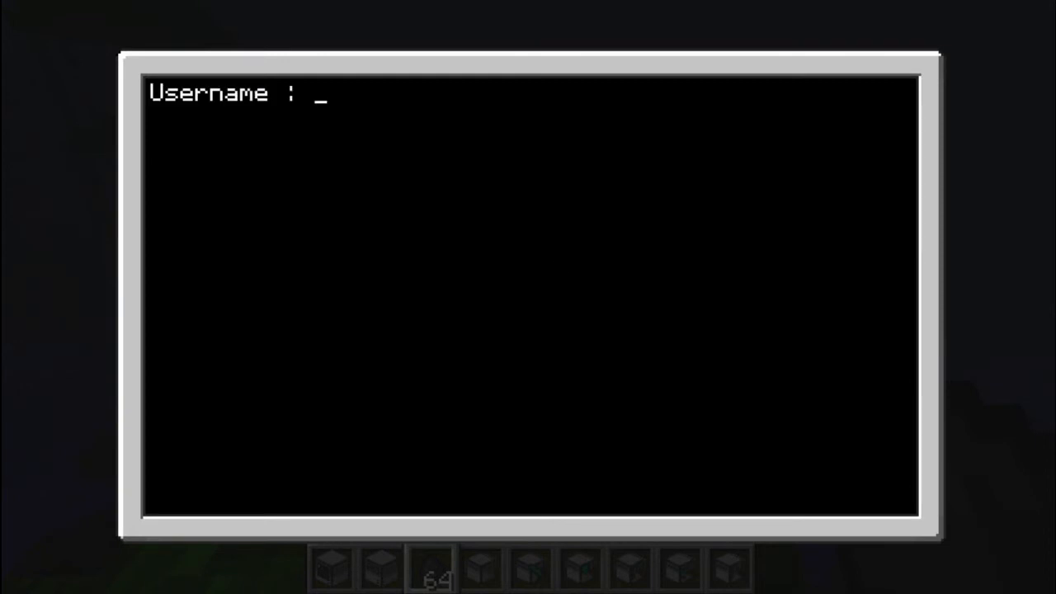
pyautogui.write('Imef')
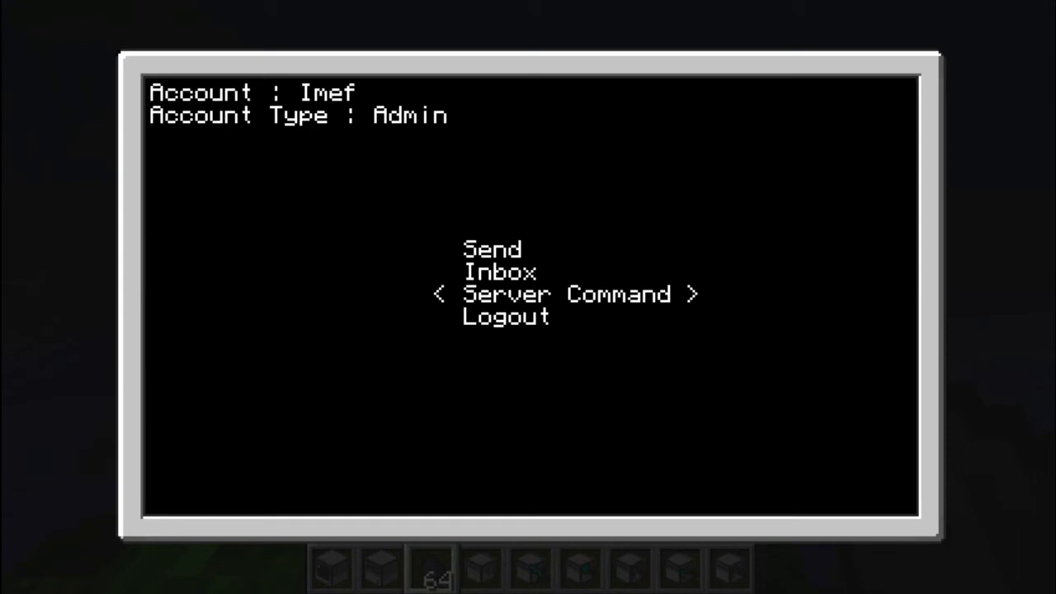
pyautogui.press('up')
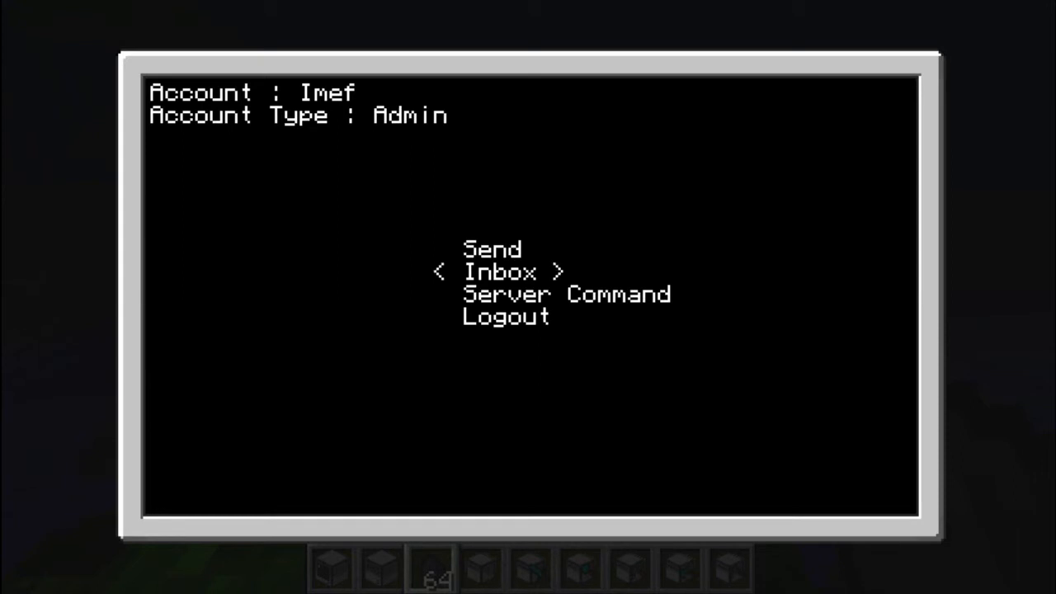
pyautogui.click(499, 271)
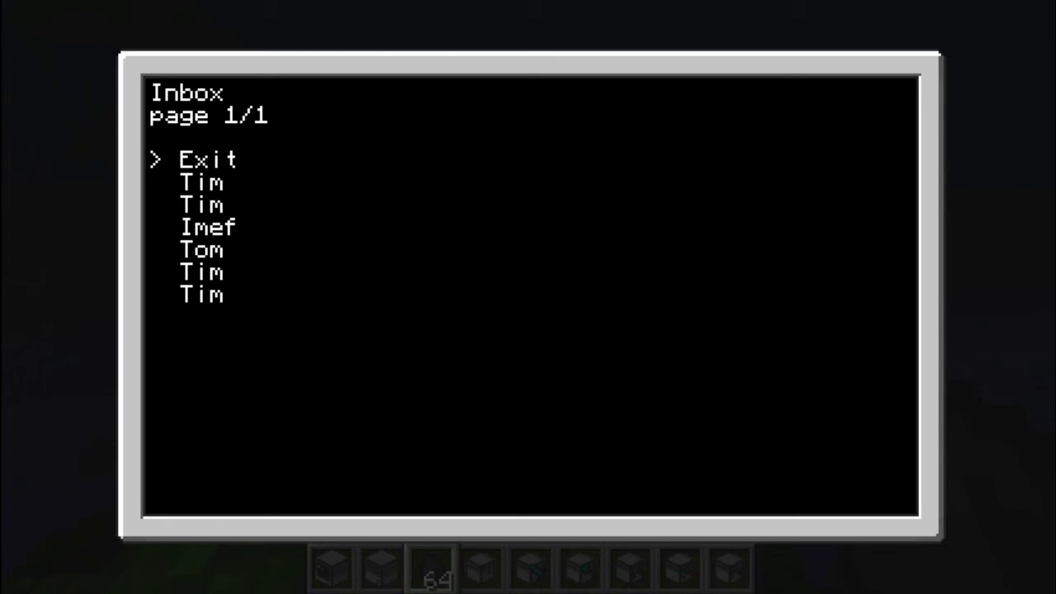
pyautogui.press('Down')
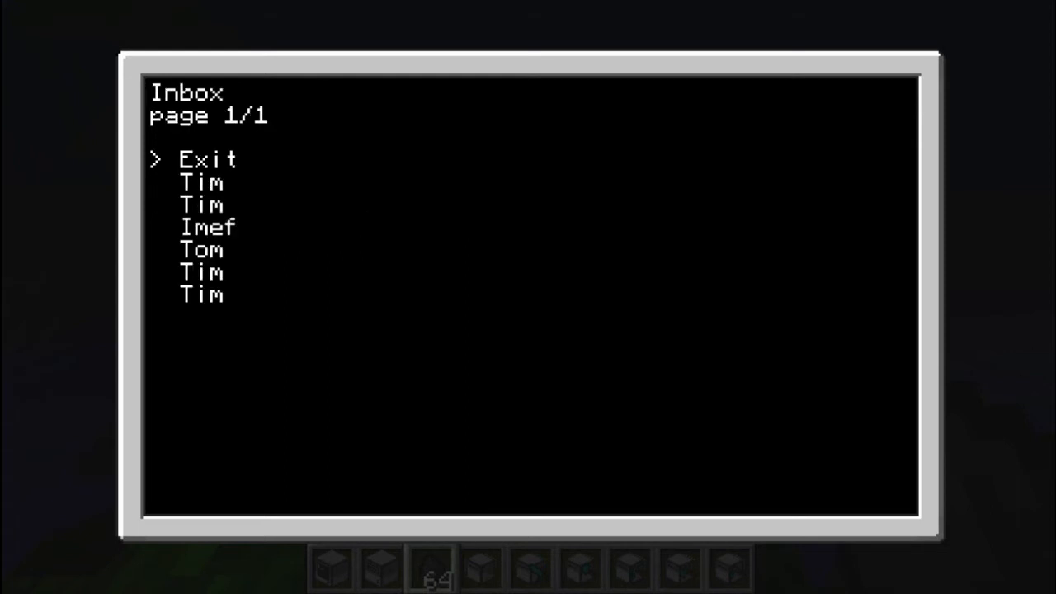
pyautogui.press('down')
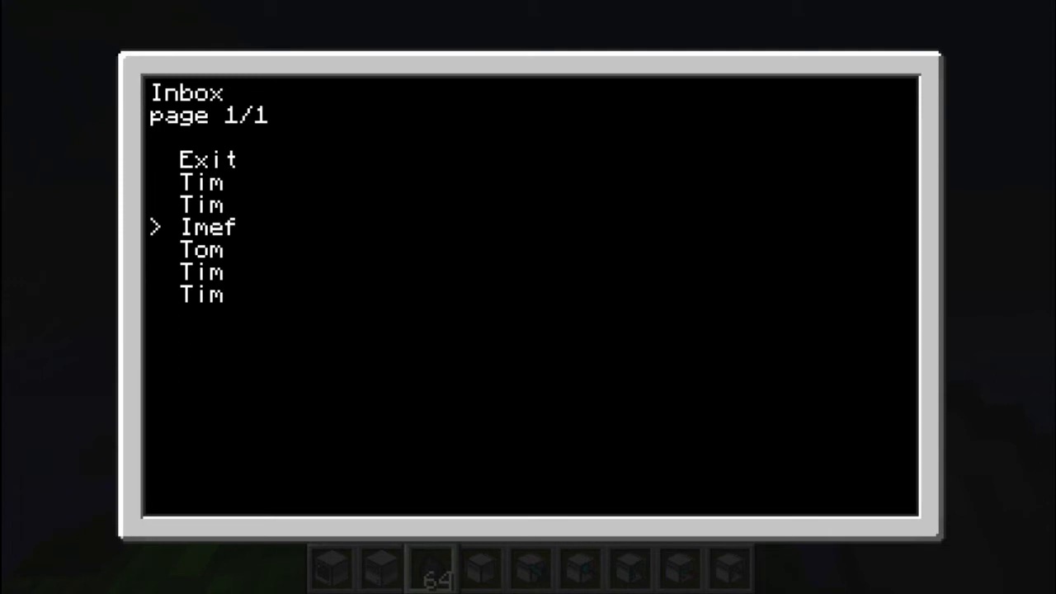
pyautogui.press('down')
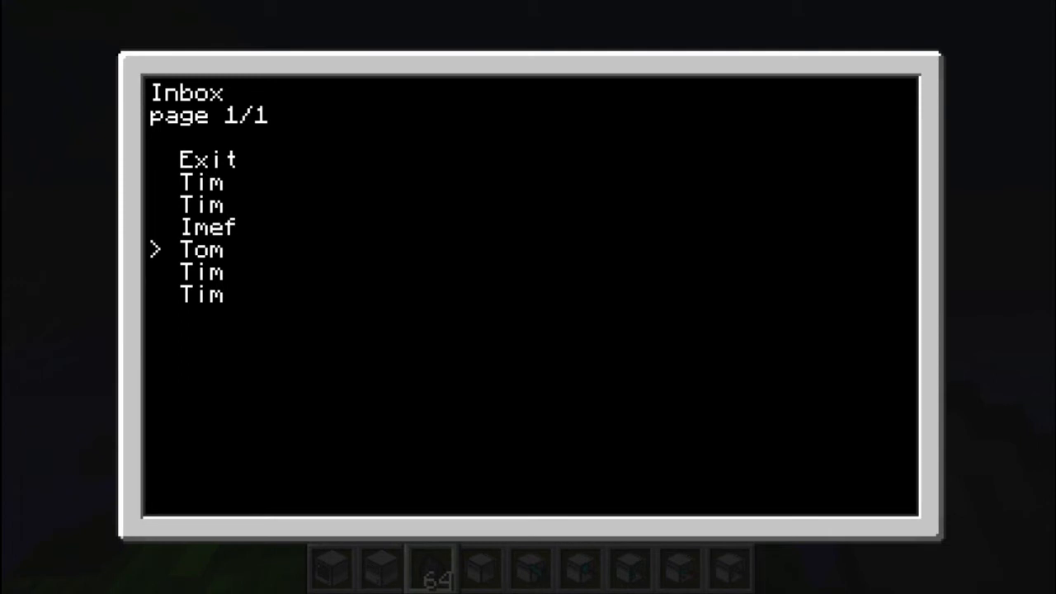
pyautogui.press('Up')
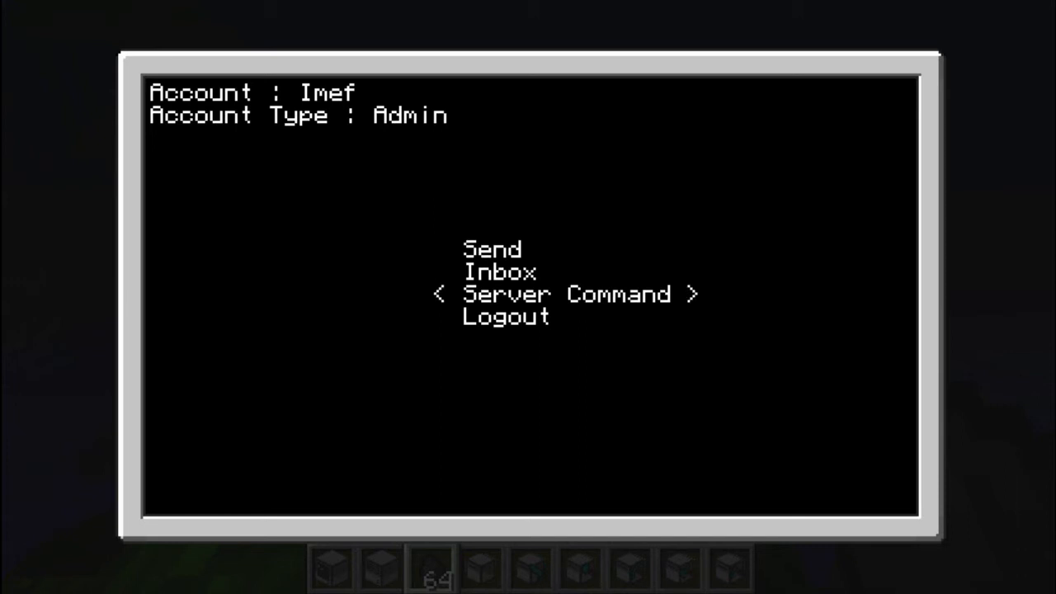
pyautogui.click(568, 294)
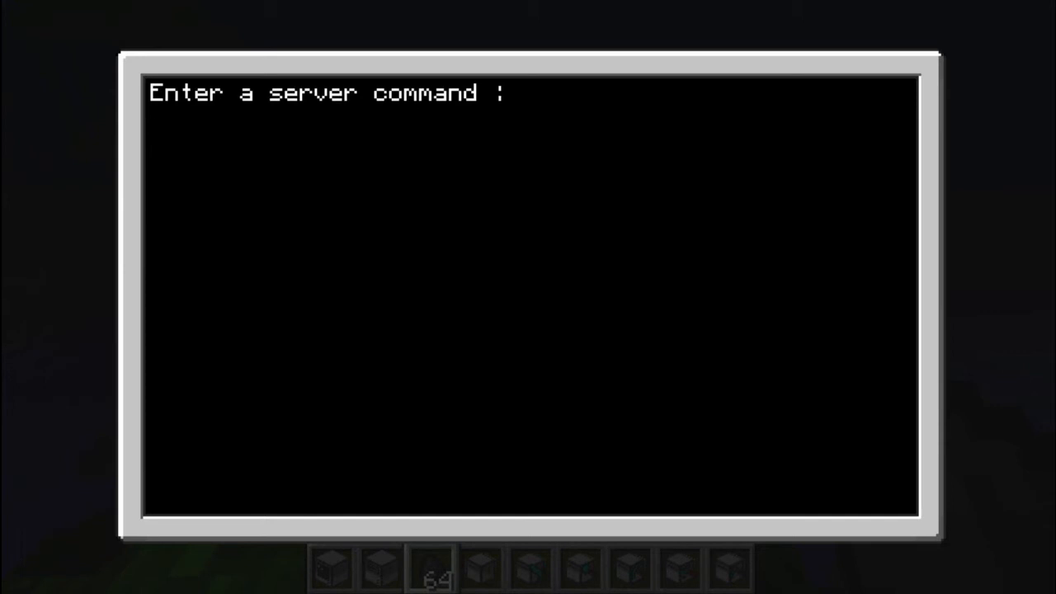
pyautogui.write('help')
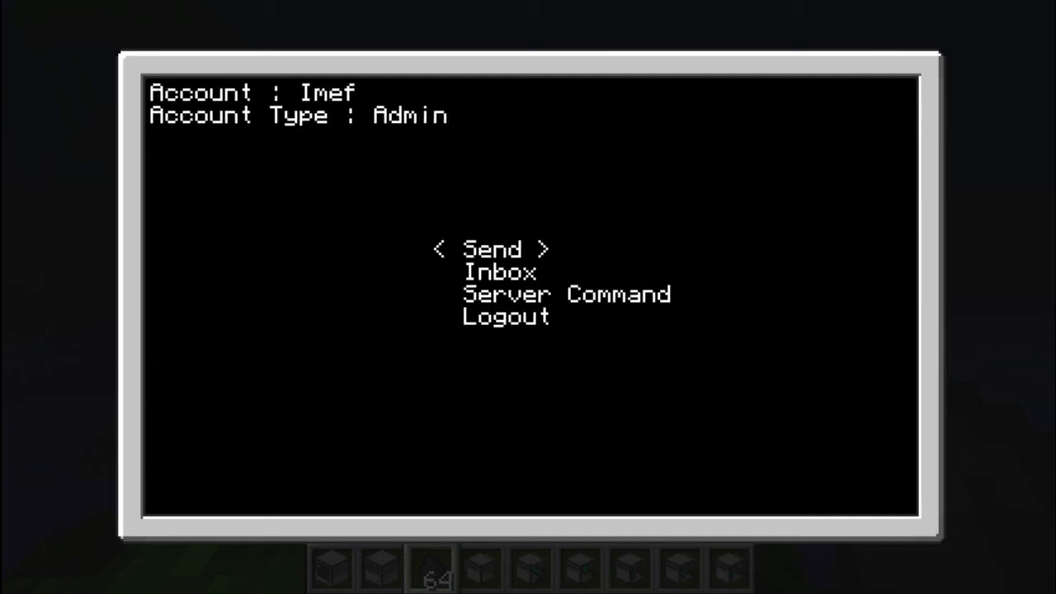
# Enter the server command getPass:Imef at the Server Command prompt
pyautogui.click(568, 293)
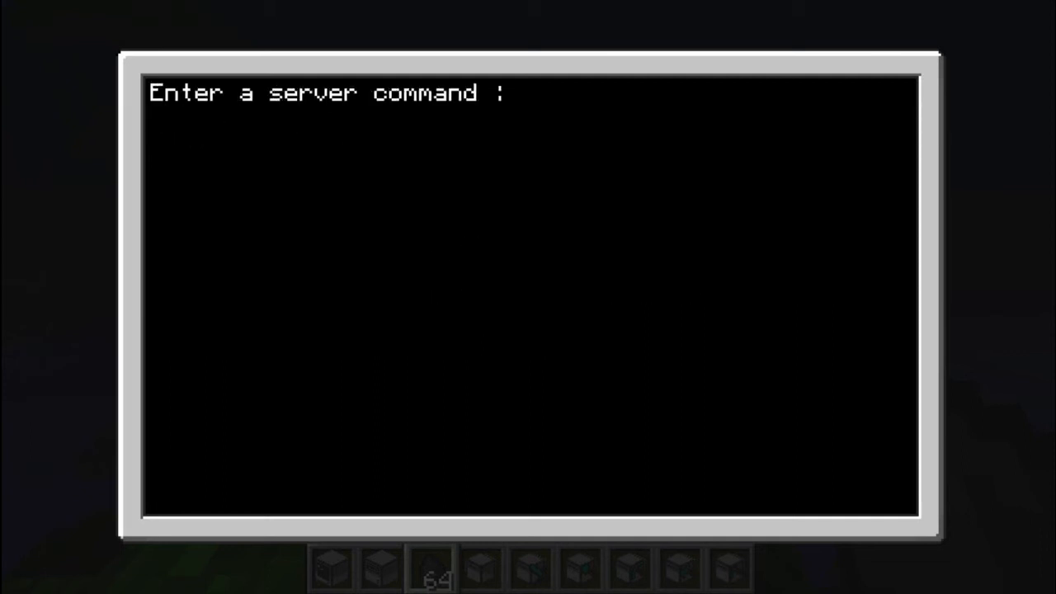
pyautogui.write('get')
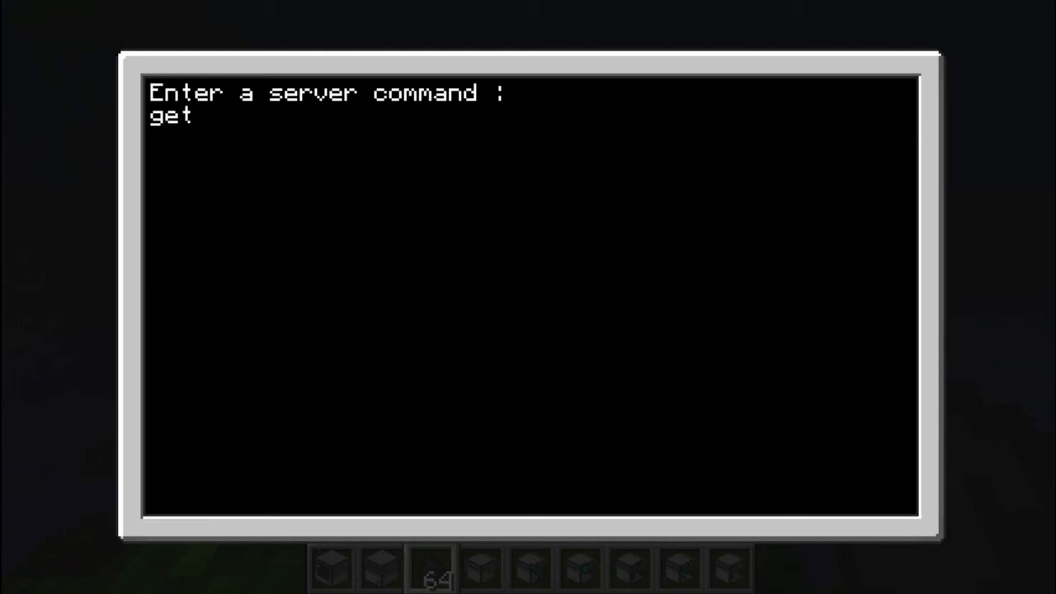
pyautogui.write('P')
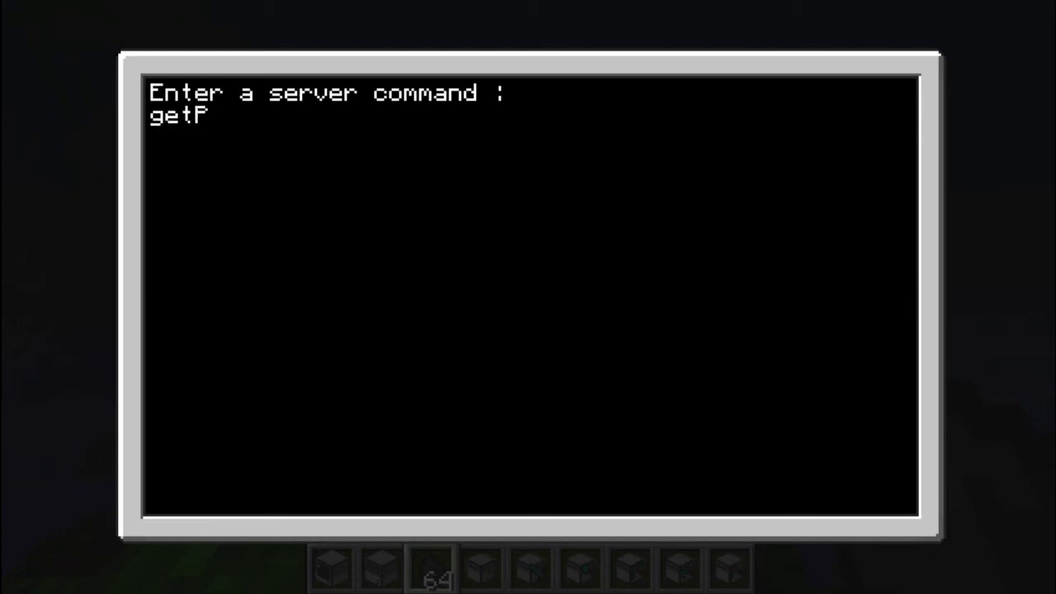
pyautogui.write('ass:')
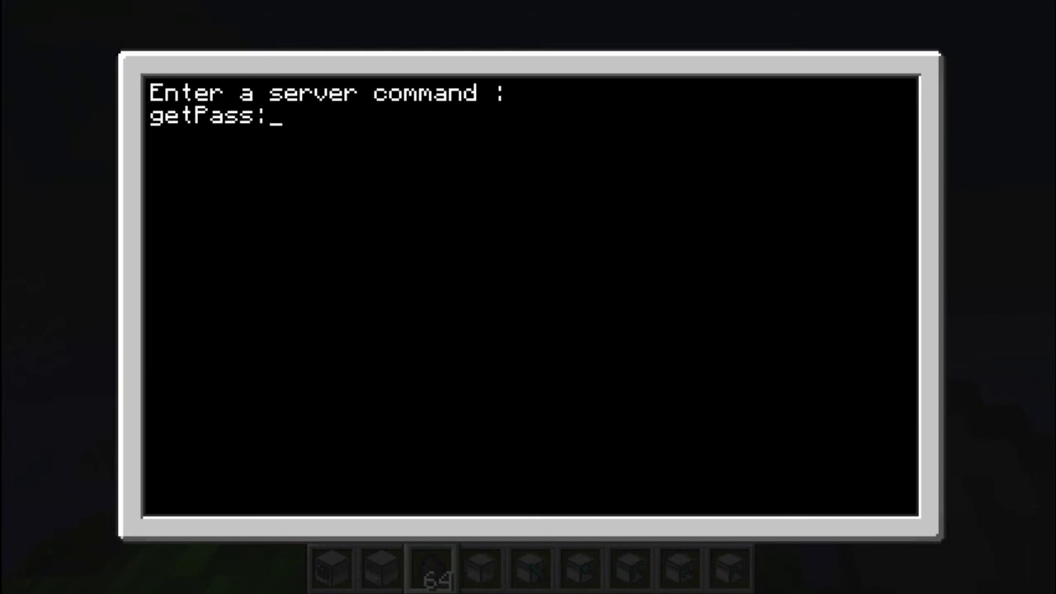
pyautogui.write('Imef')
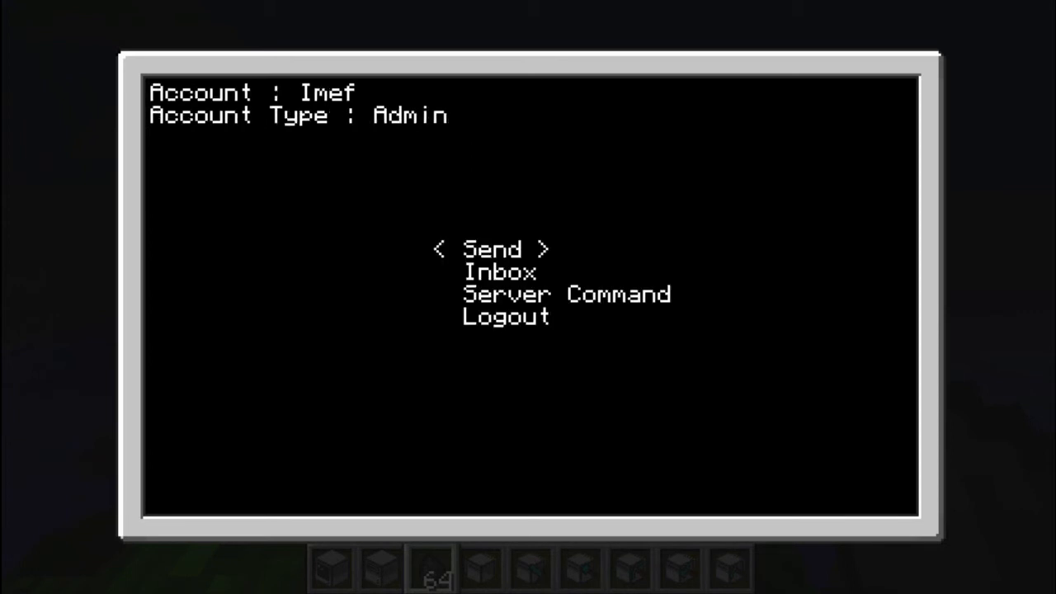
# Send a new message reading Hi to recipient Tim from the admin account
pyautogui.click(491, 248)
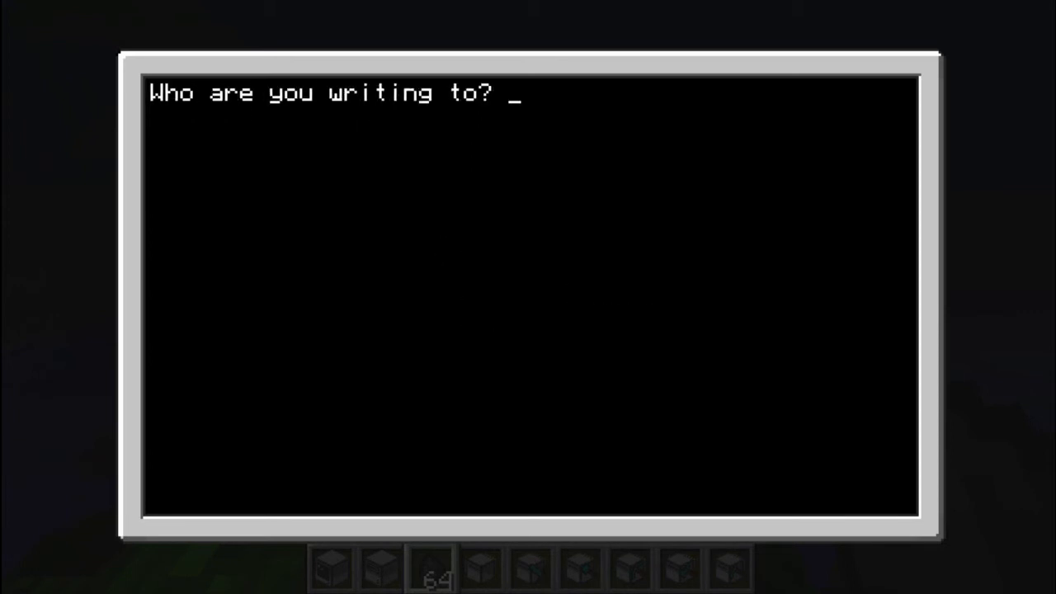
pyautogui.write('T')
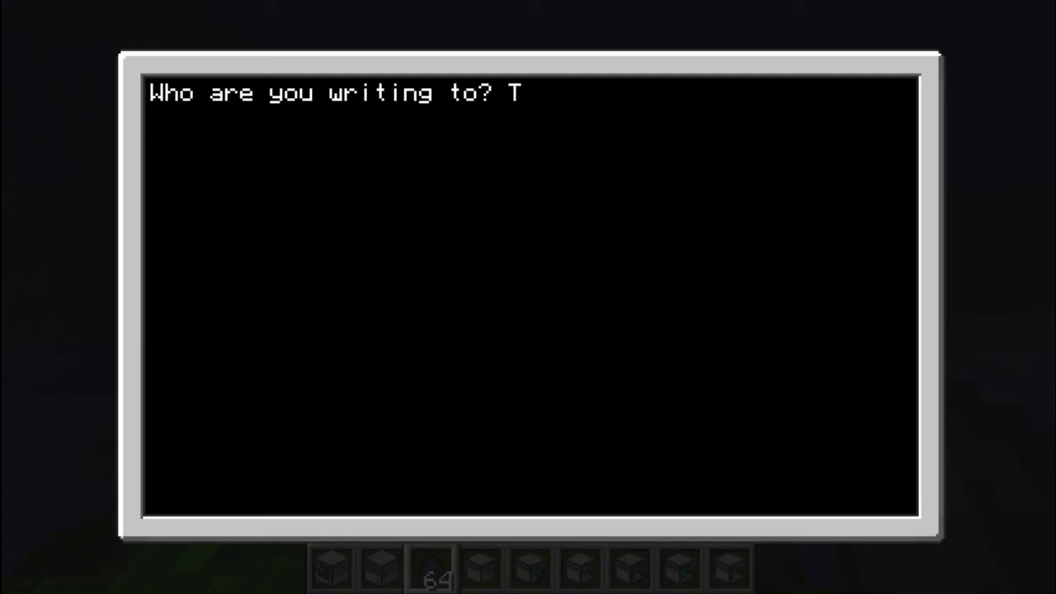
pyautogui.write('im')
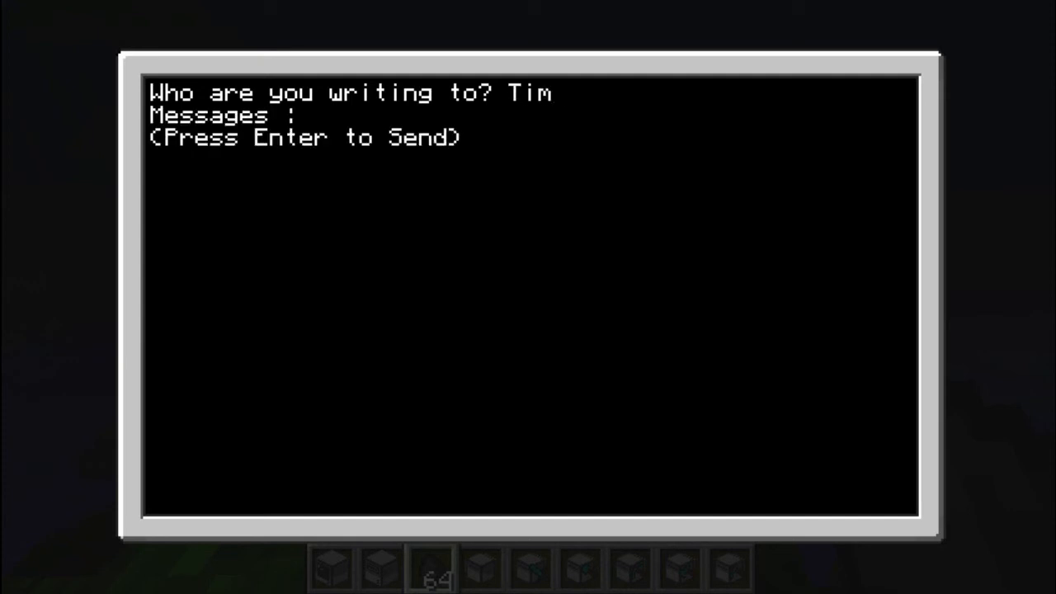
pyautogui.write('Hi')
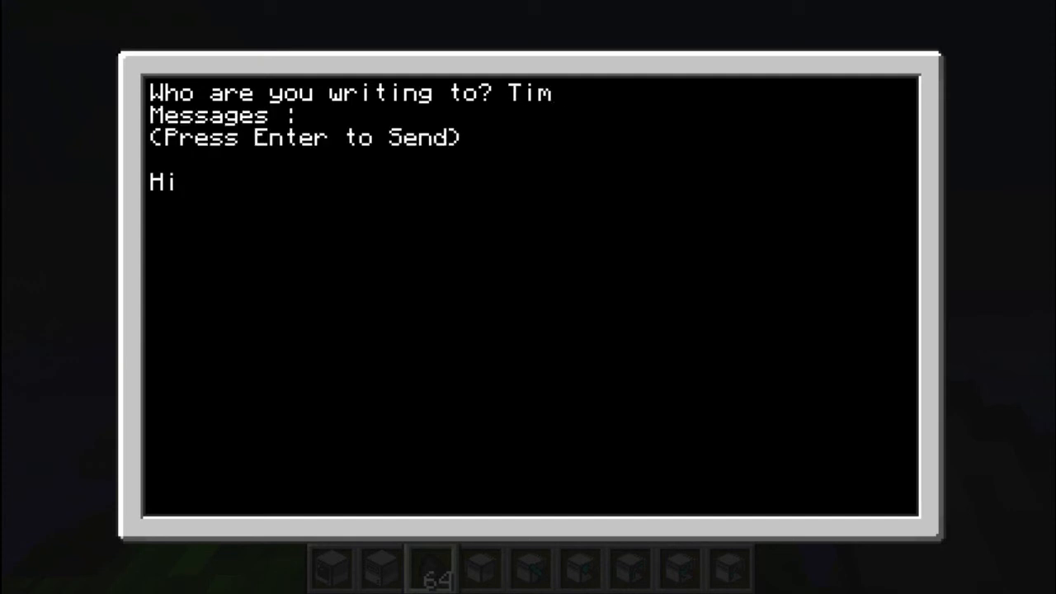
pyautogui.press('Return')
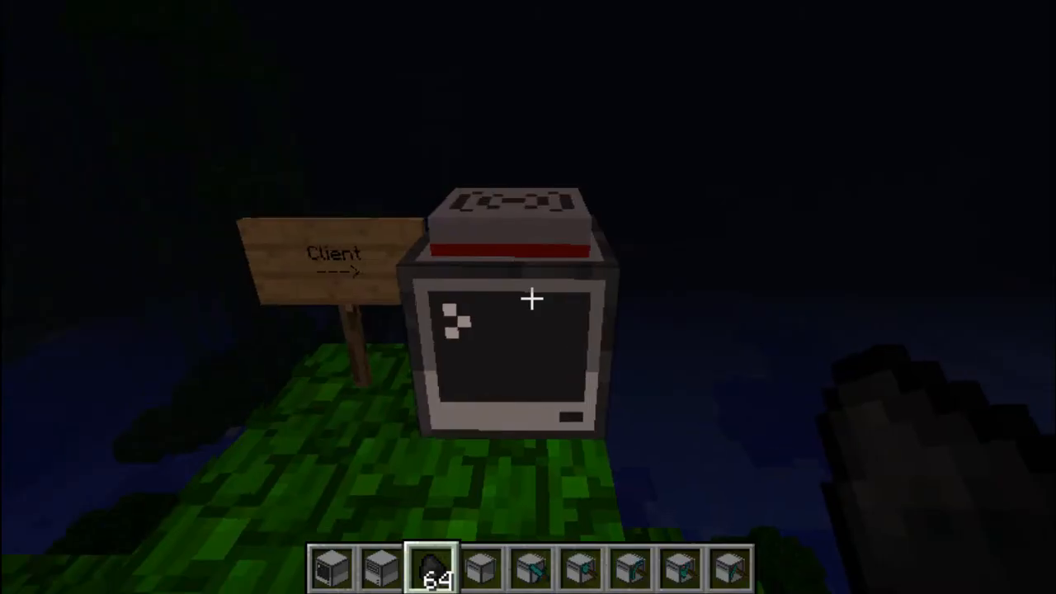
pyautogui.moveTo(528, 297)
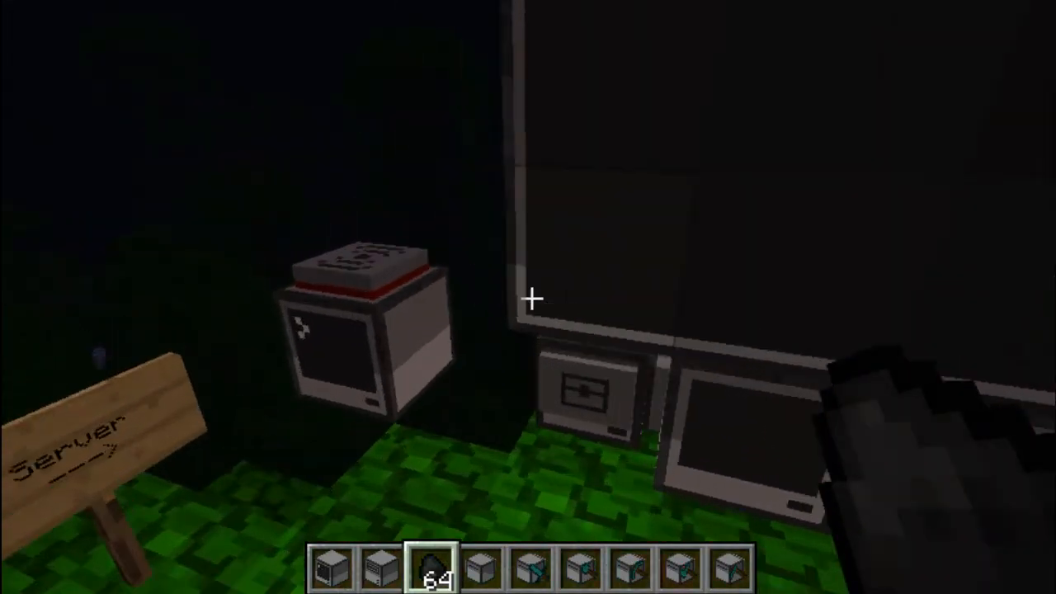
pyautogui.moveTo(528, 297)
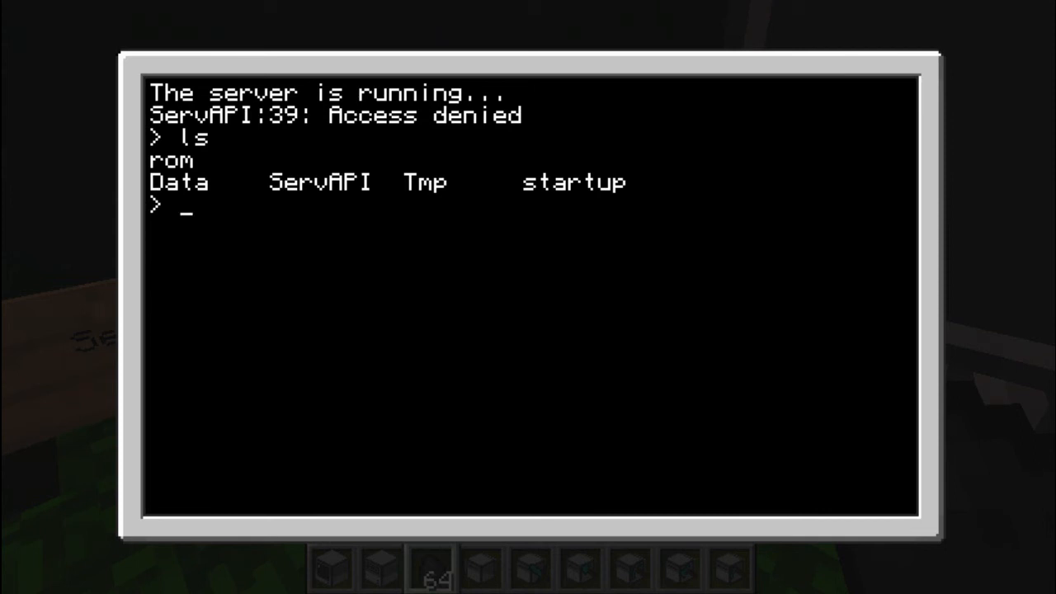
# Start composing another message addressed to Tim before backing out to the Connect/Exit menu
pyautogui.write('Da')
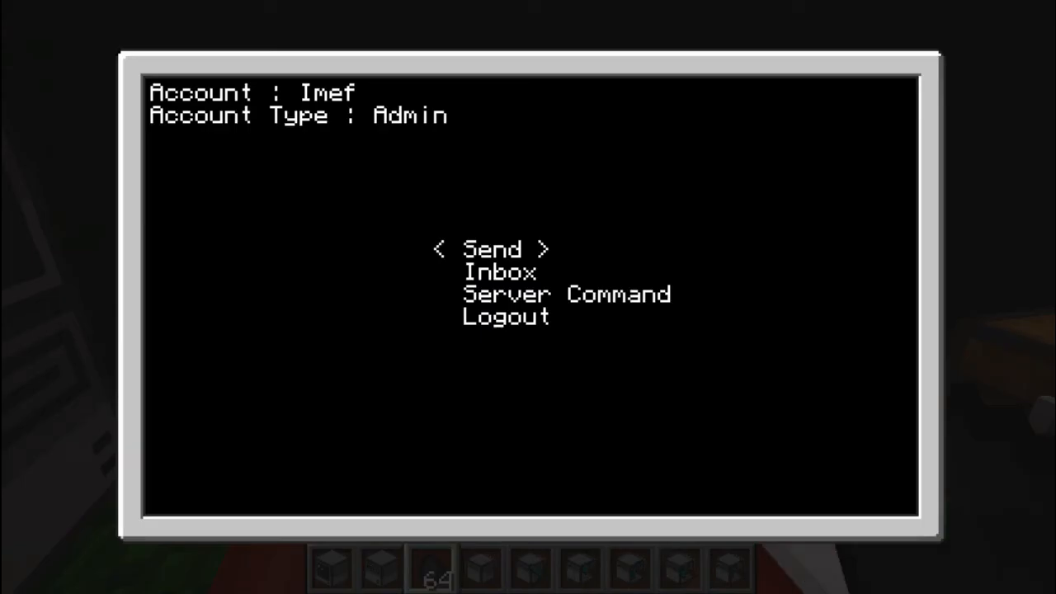
pyautogui.click(492, 247)
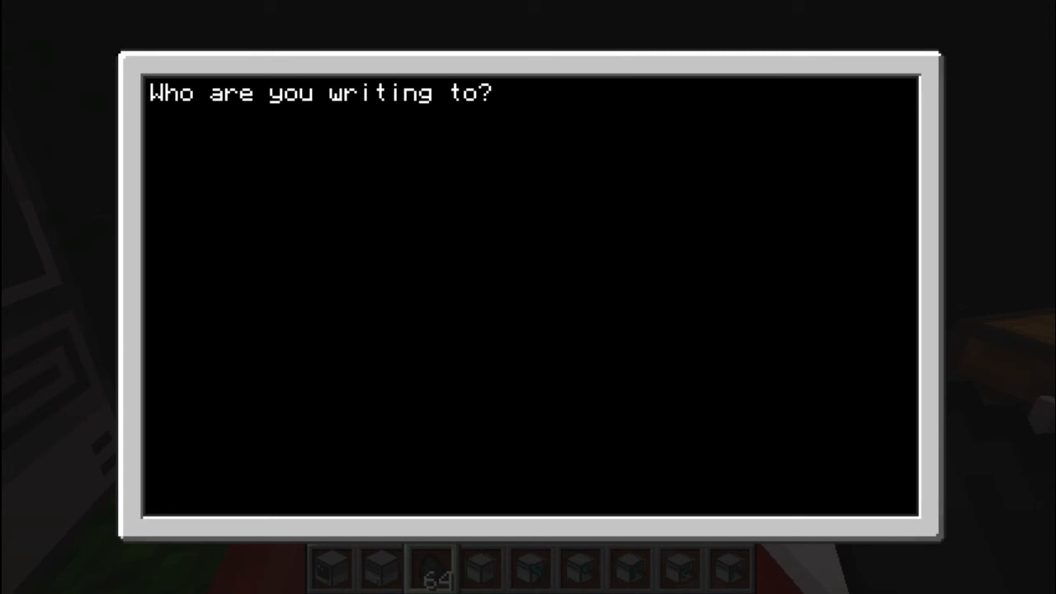
pyautogui.write('Tim')
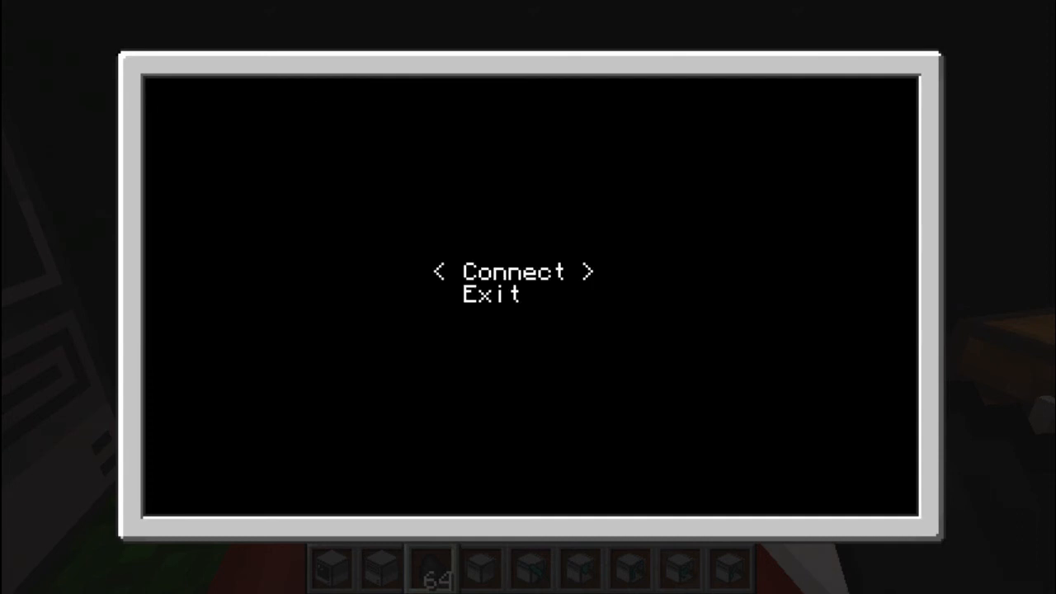
# Log in as user Tim and send the reply Hi! to Imef, then leave the terminal
pyautogui.click(514, 270)
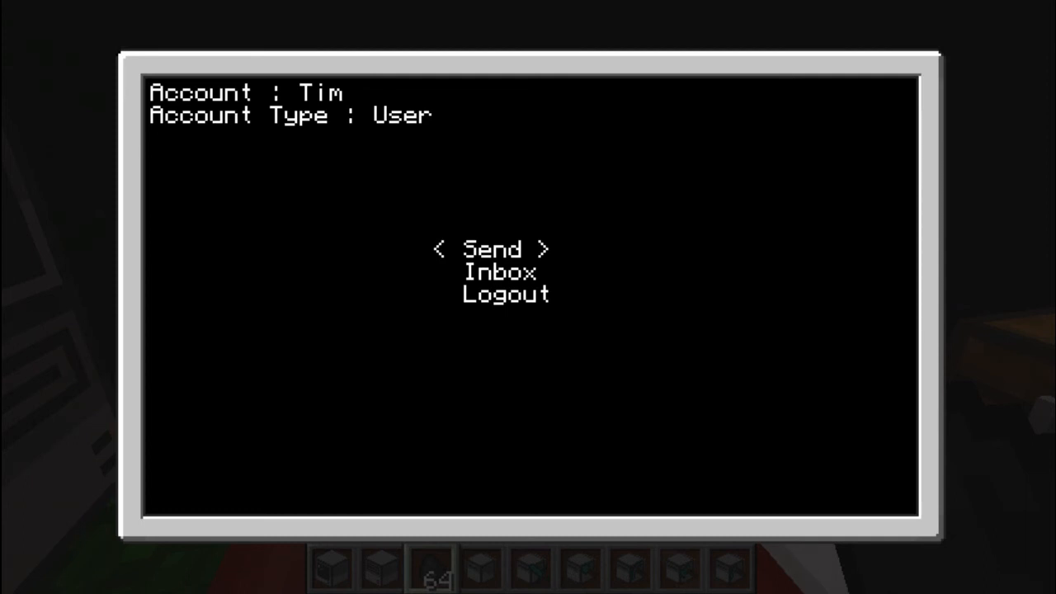
pyautogui.click(492, 247)
pyautogui.write('Imef')
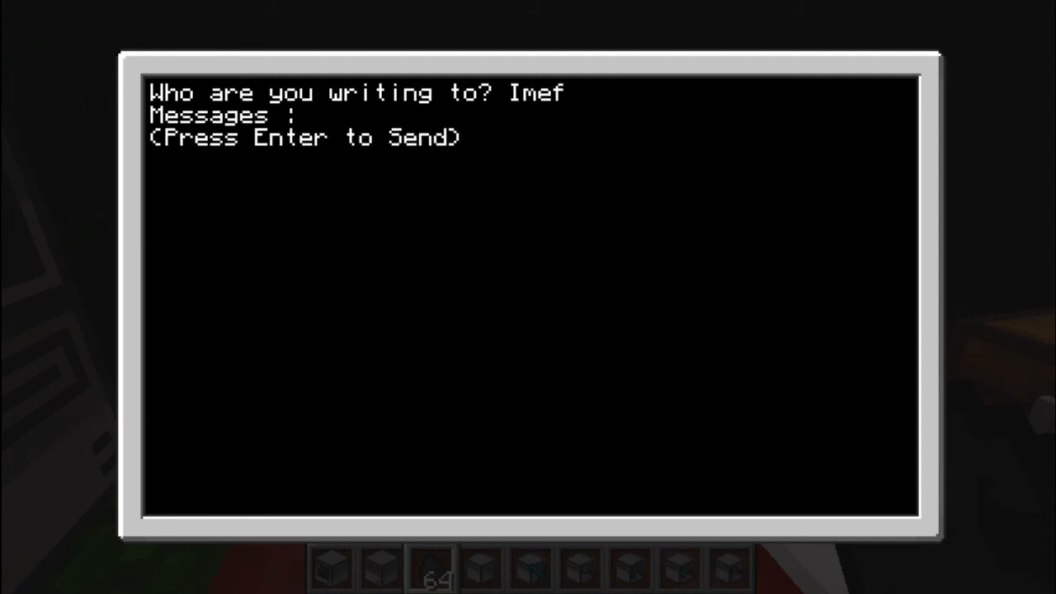
pyautogui.write('Hi!')
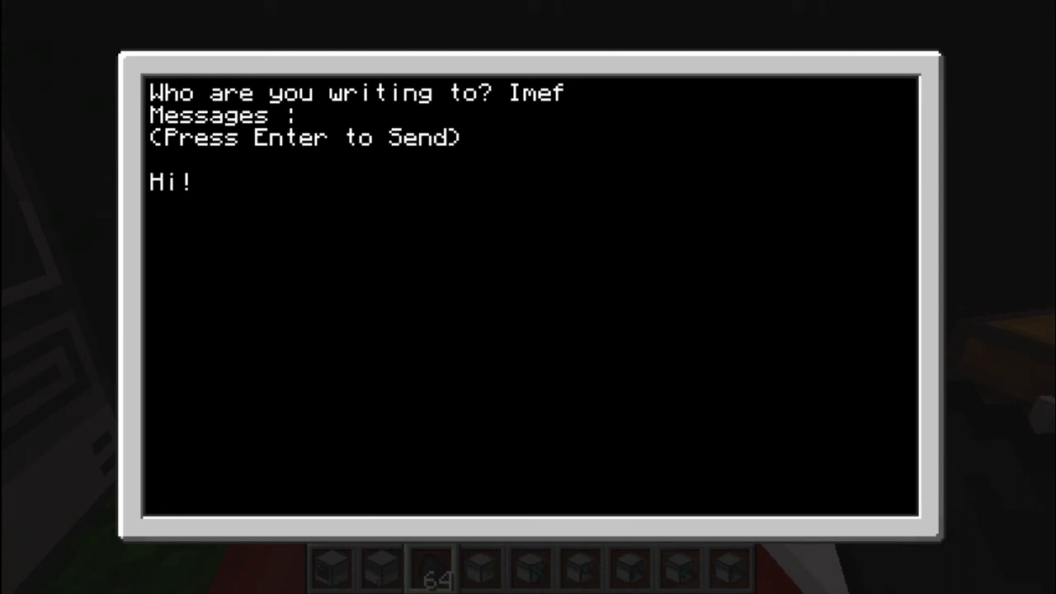
pyautogui.press('Escape')
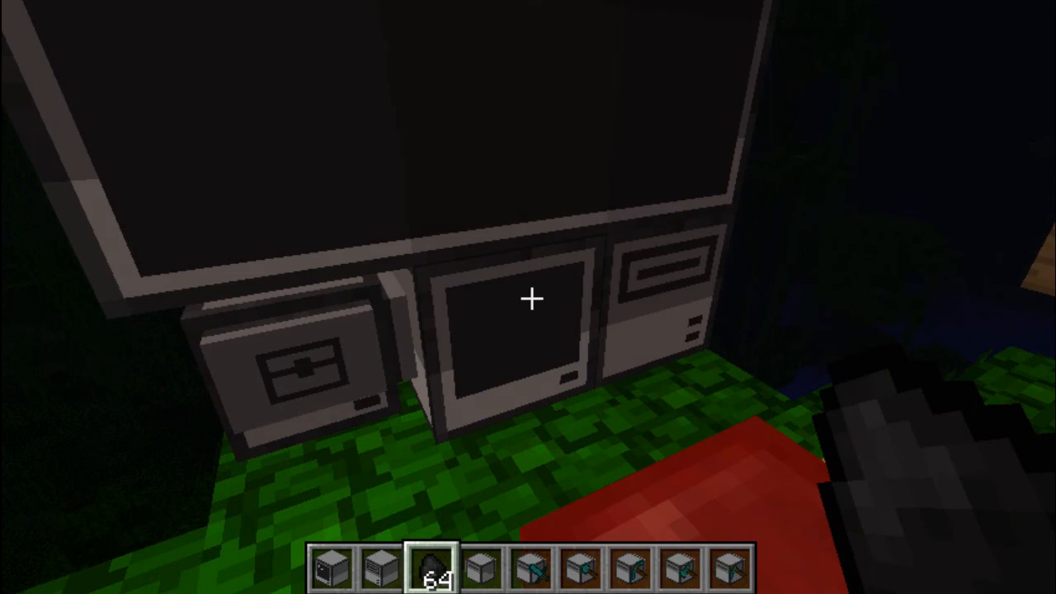
pyautogui.moveTo(528, 298)
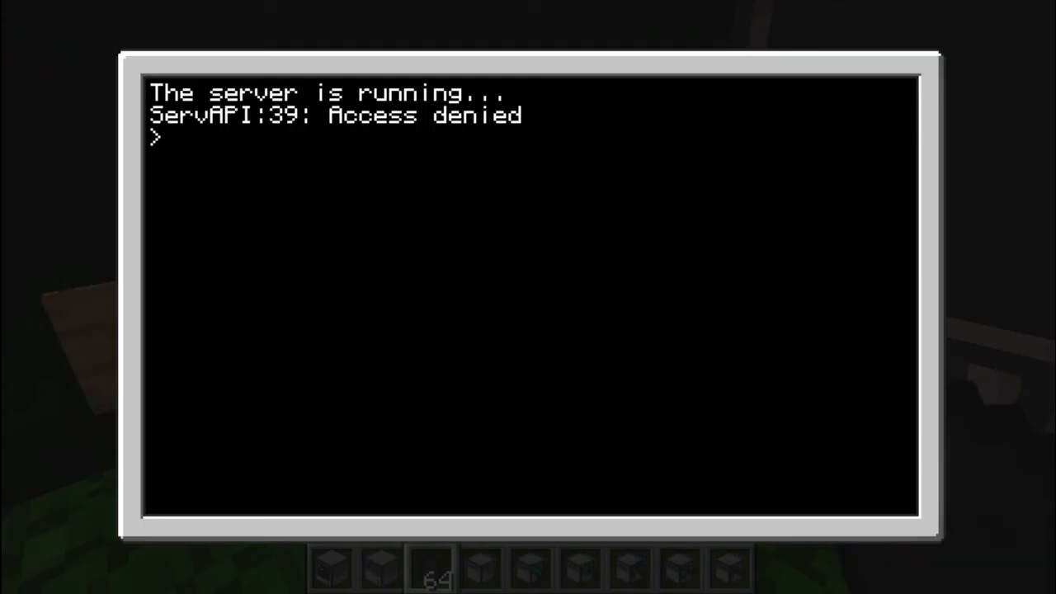
# Enter the startup command on the server terminal before returning to Tim's user menu
pyautogui.write('star')
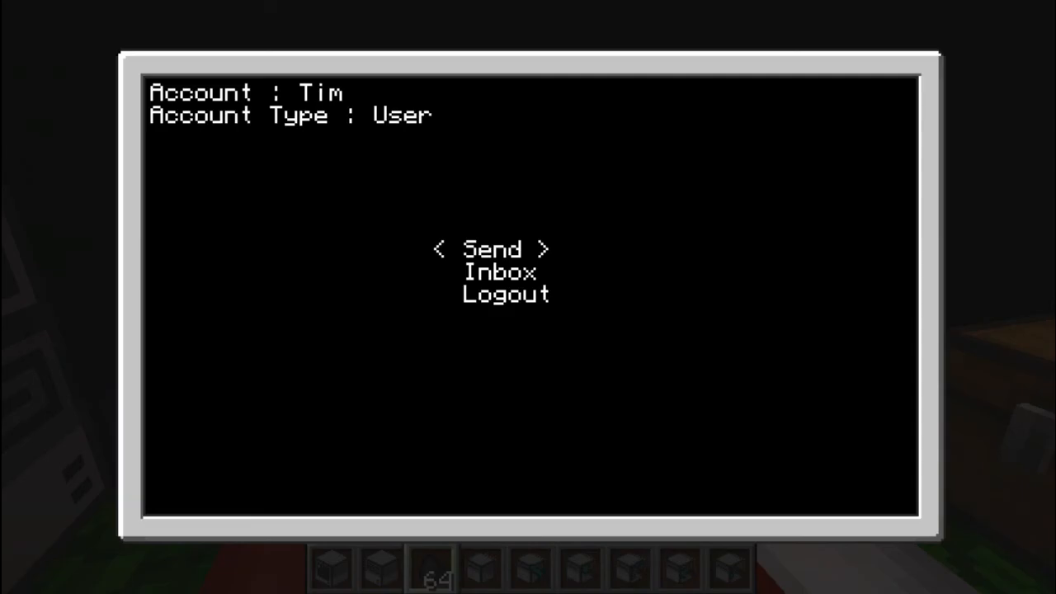
# Read the inbox message Hi! from Imef sent at 0:50, then dismiss it
pyautogui.click(499, 273)
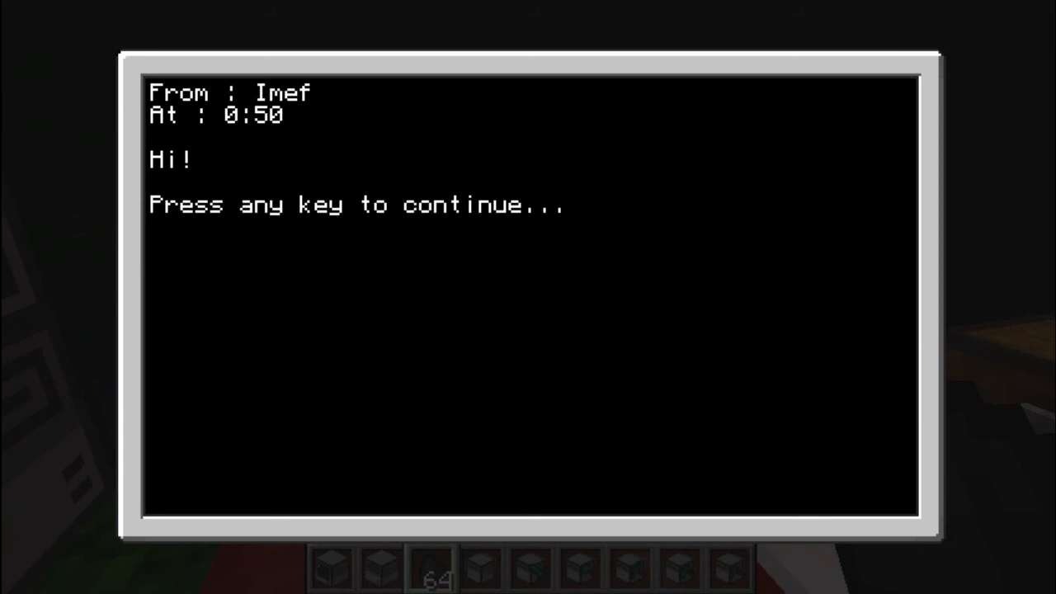
pyautogui.press('space')
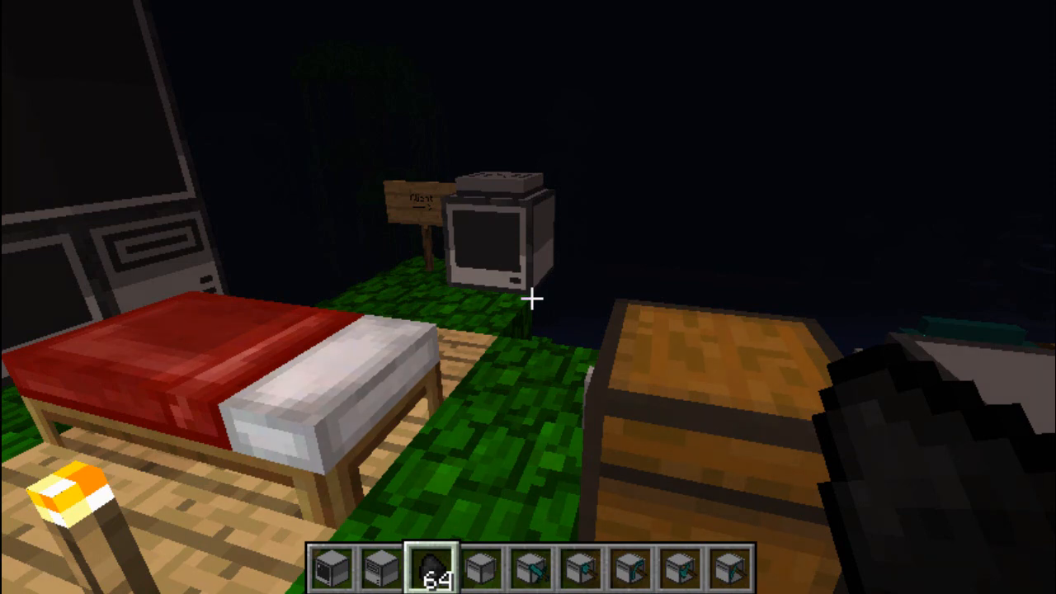
pyautogui.moveTo(528, 297)
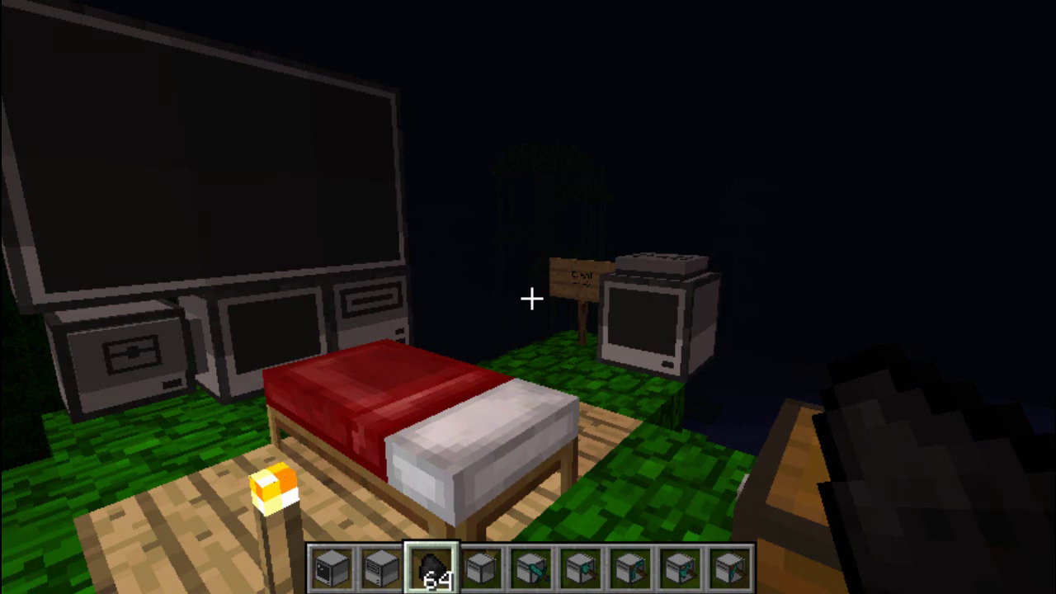
pyautogui.moveTo(528, 297)
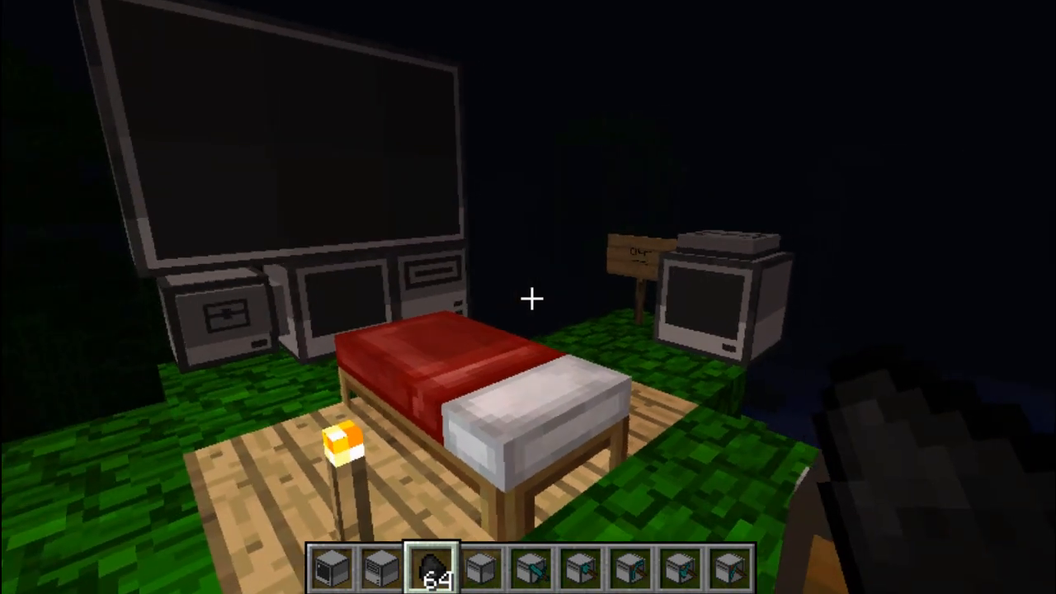